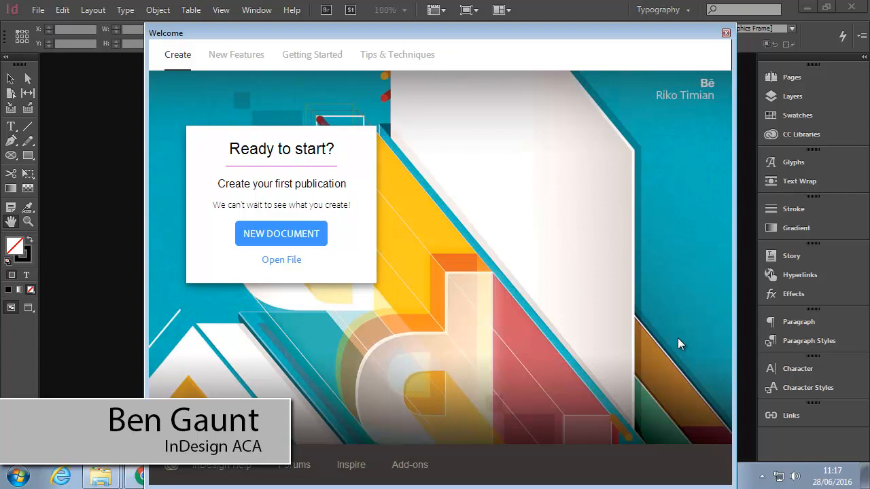
pyautogui.moveTo(280, 234)
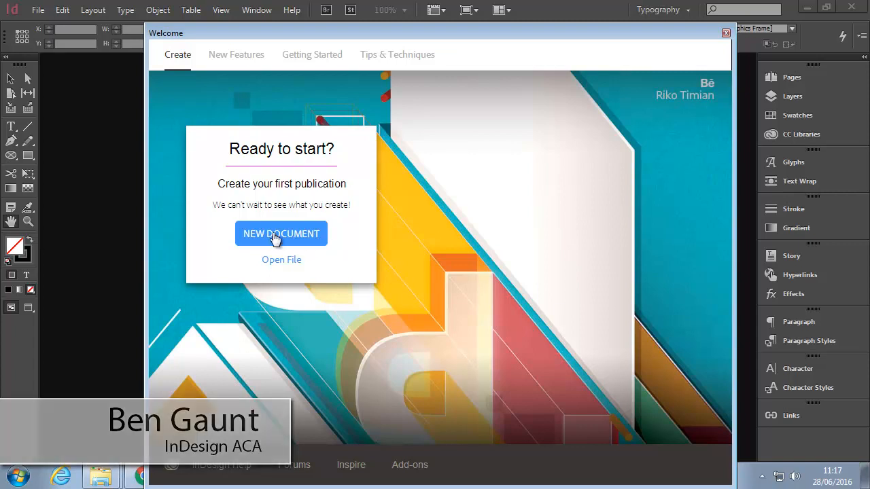
pyautogui.moveTo(320, 244)
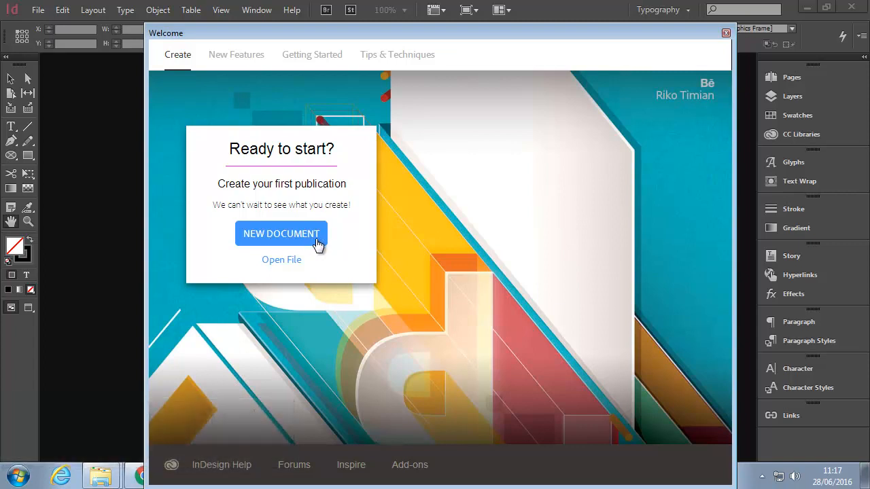
pyautogui.moveTo(281, 265)
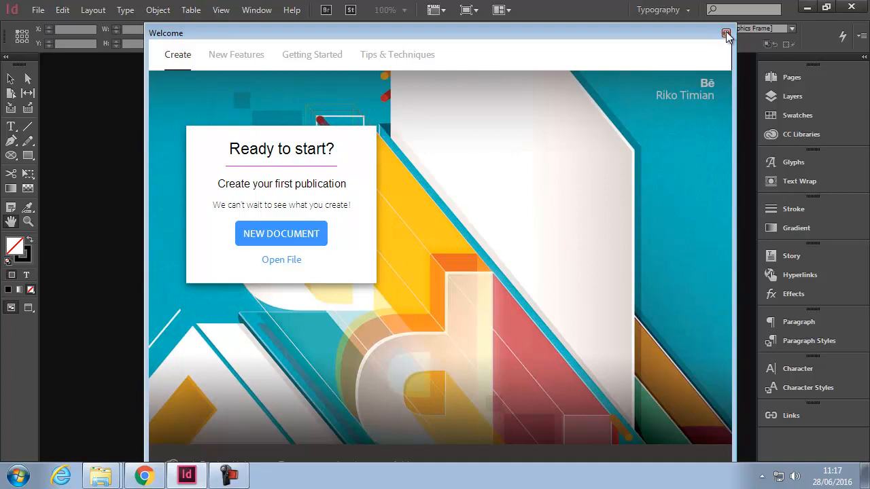
# - Dismiss the Welcome window and start a new document via File > New > Document
pyautogui.click(726, 32)
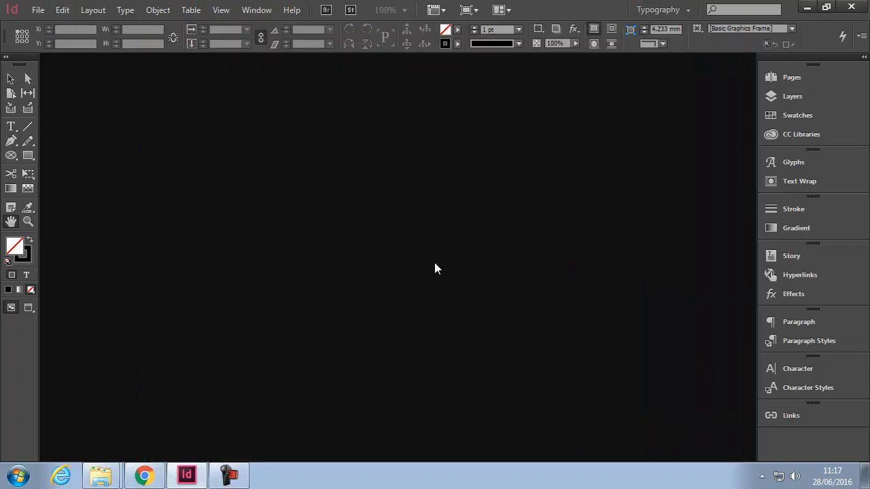
pyautogui.click(38, 10)
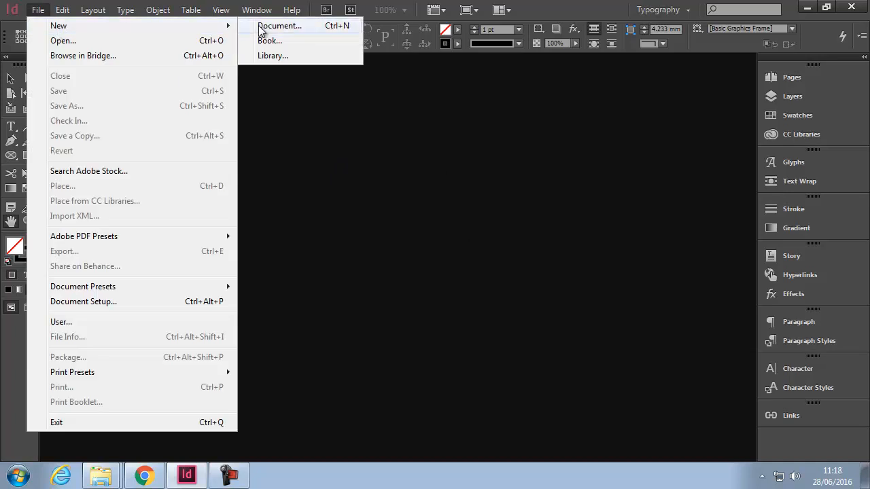
pyautogui.click(280, 24)
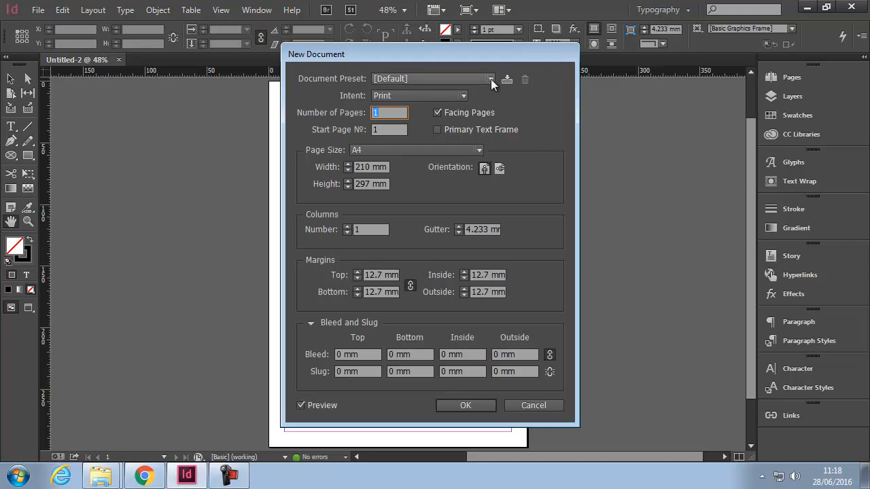
pyautogui.moveTo(490, 84)
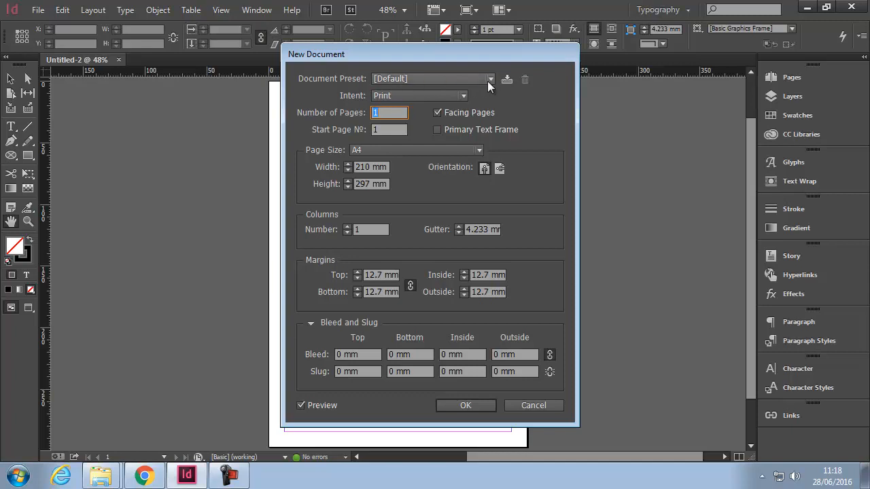
pyautogui.click(491, 78)
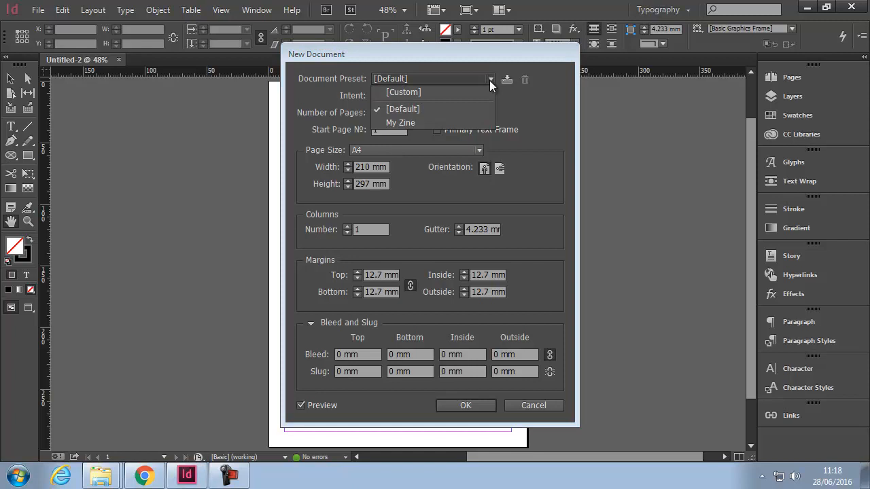
pyautogui.moveTo(402, 92)
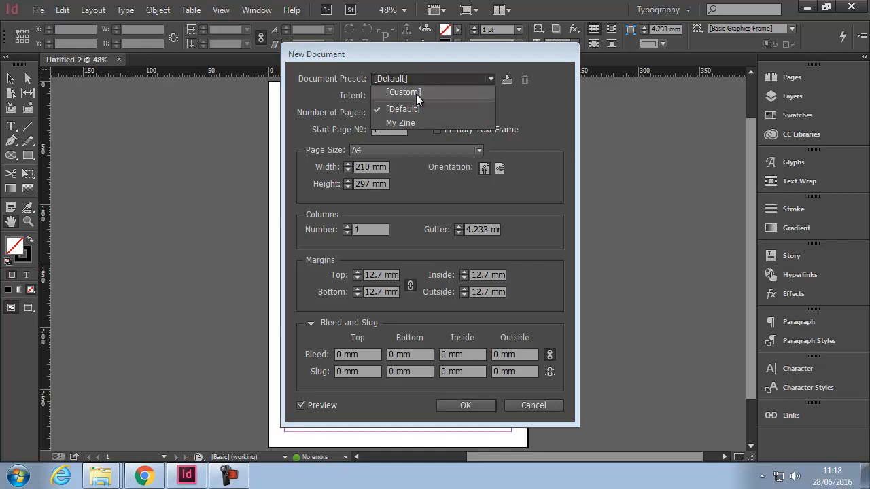
pyautogui.moveTo(436, 108)
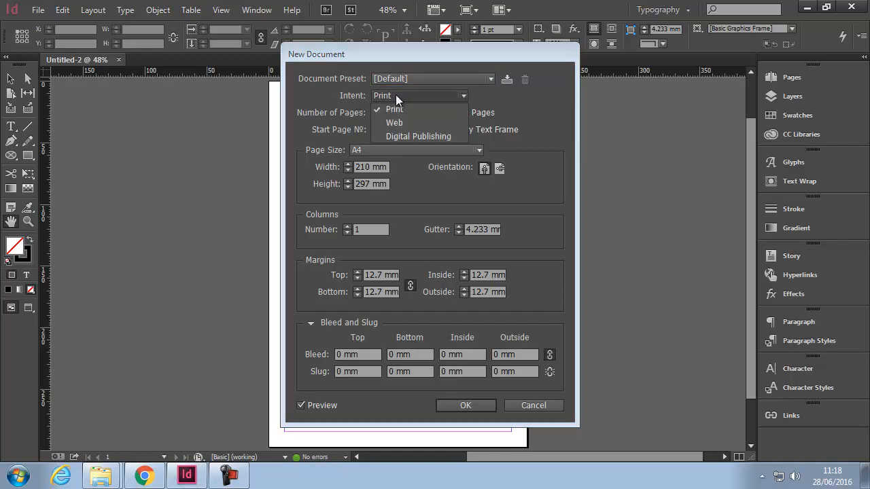
pyautogui.moveTo(469, 115)
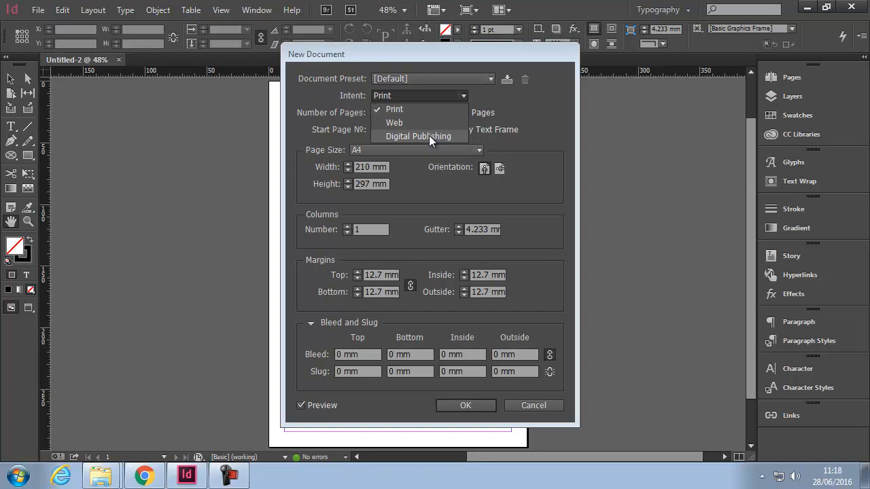
pyautogui.click(394, 109)
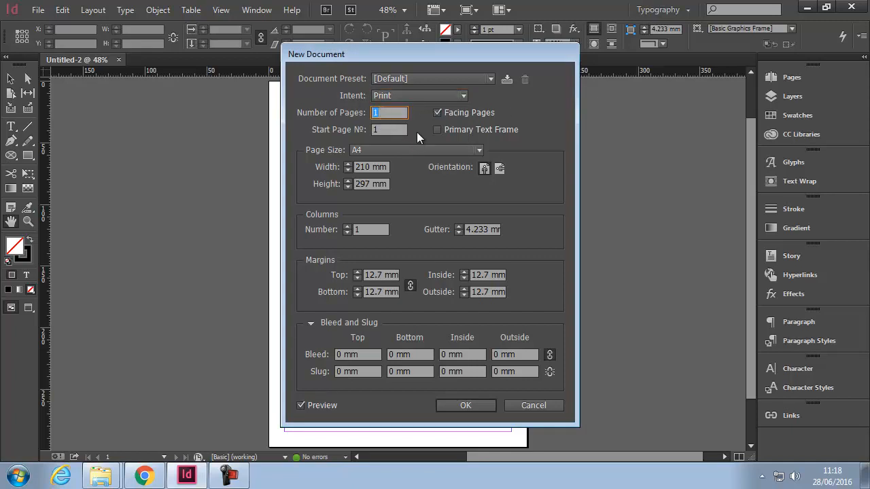
# - Set Number of Pages to 3, leaving Facing Pages checked
pyautogui.write('3')
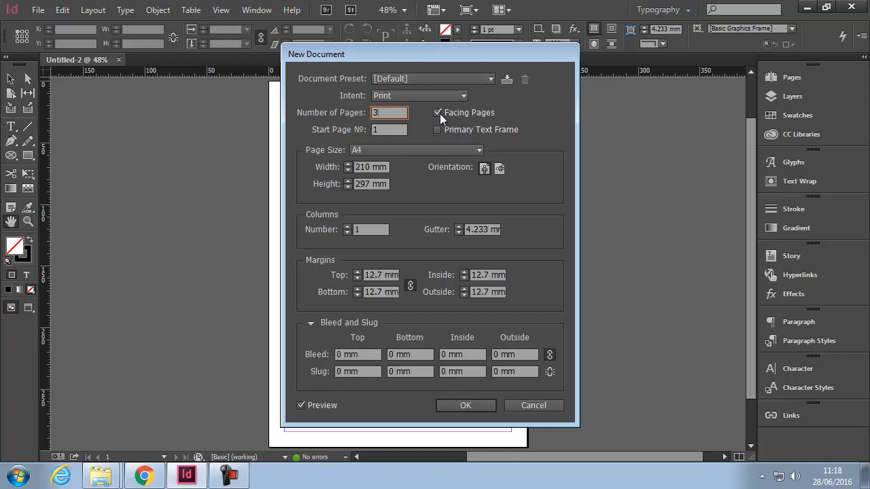
pyautogui.moveTo(462, 121)
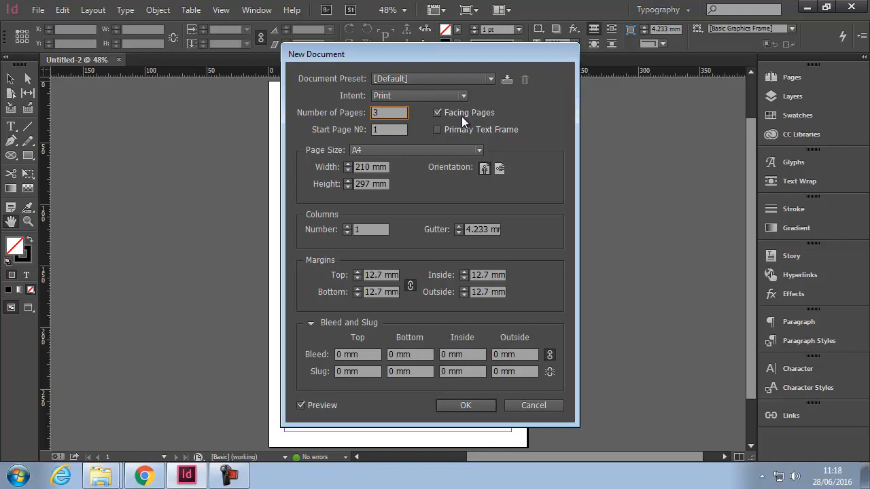
pyautogui.click(389, 130)
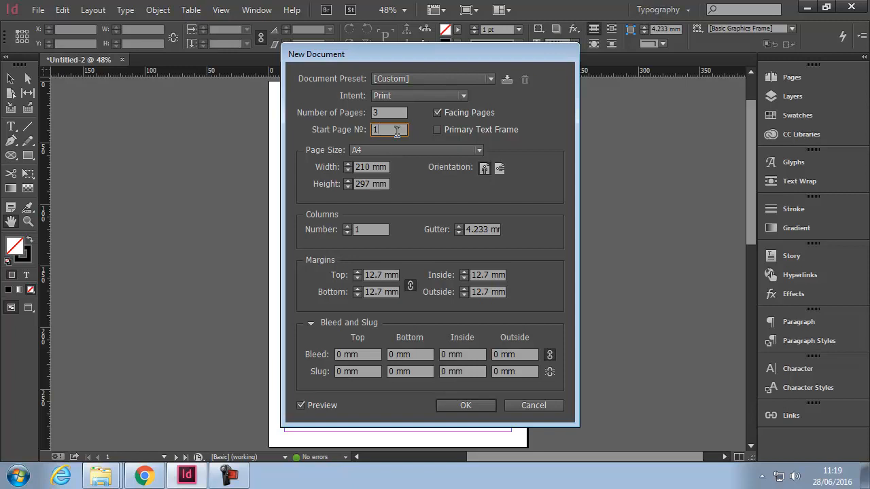
pyautogui.write('1')
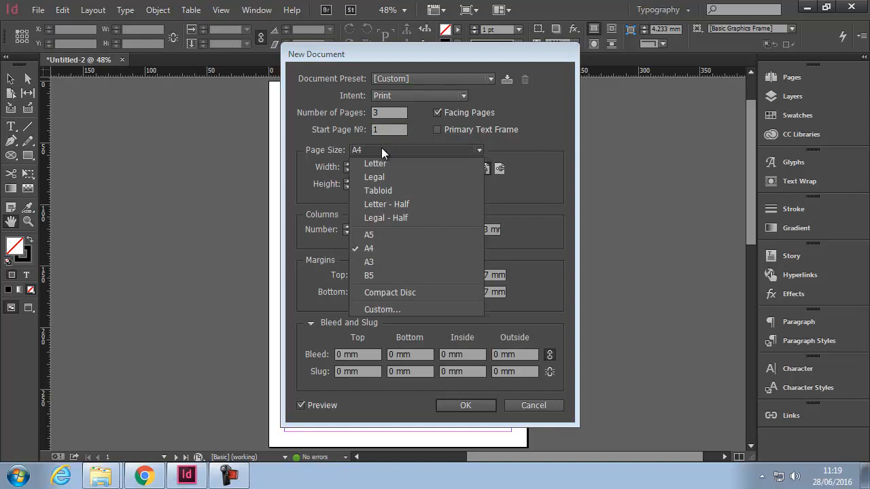
pyautogui.moveTo(424, 262)
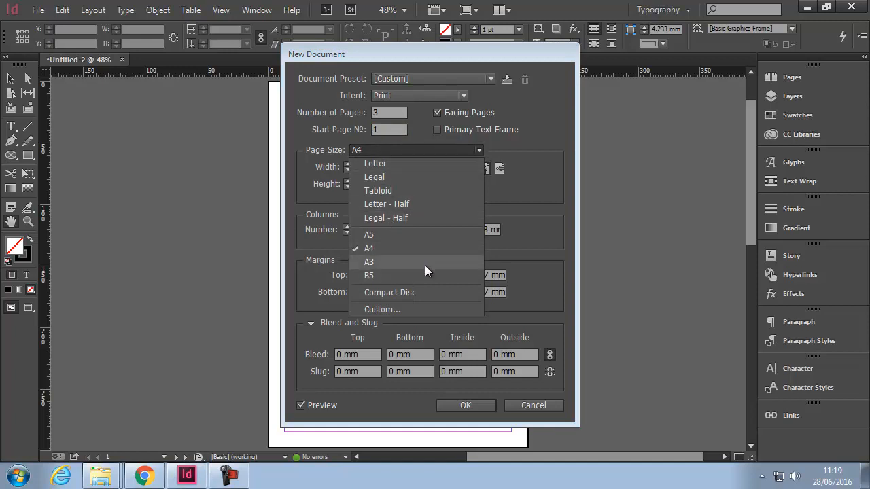
pyautogui.moveTo(392, 196)
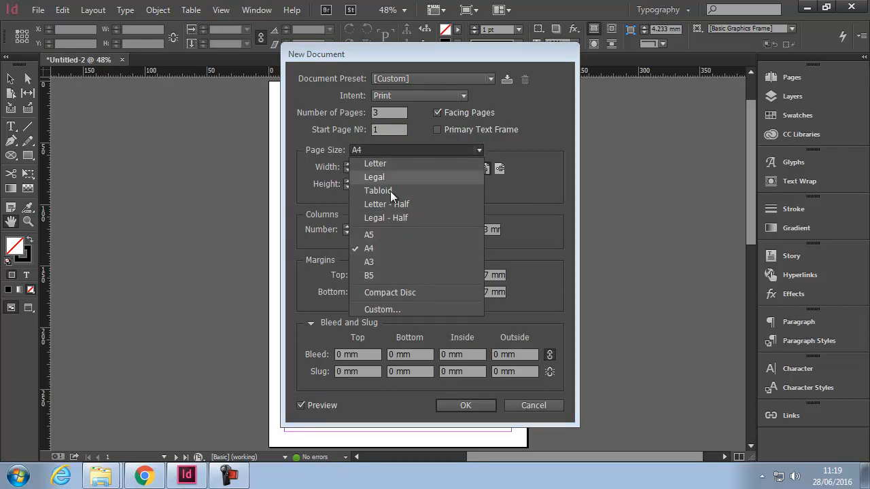
pyautogui.moveTo(397, 313)
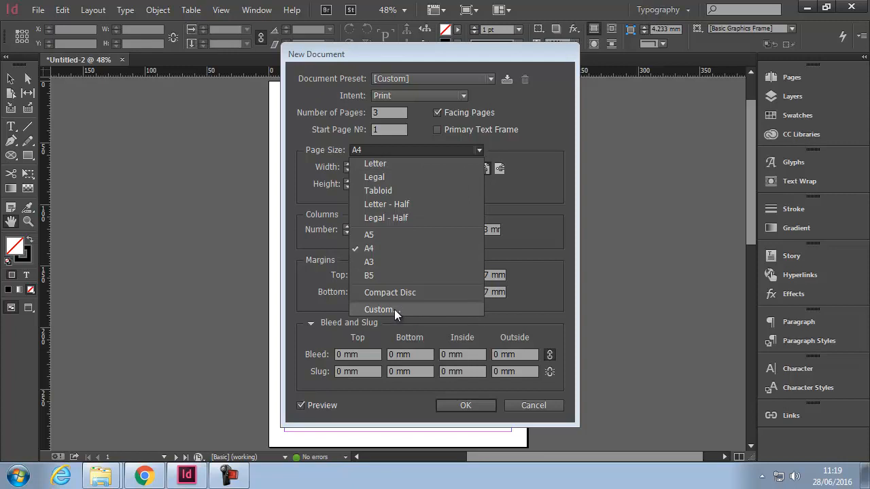
pyautogui.click(368, 248)
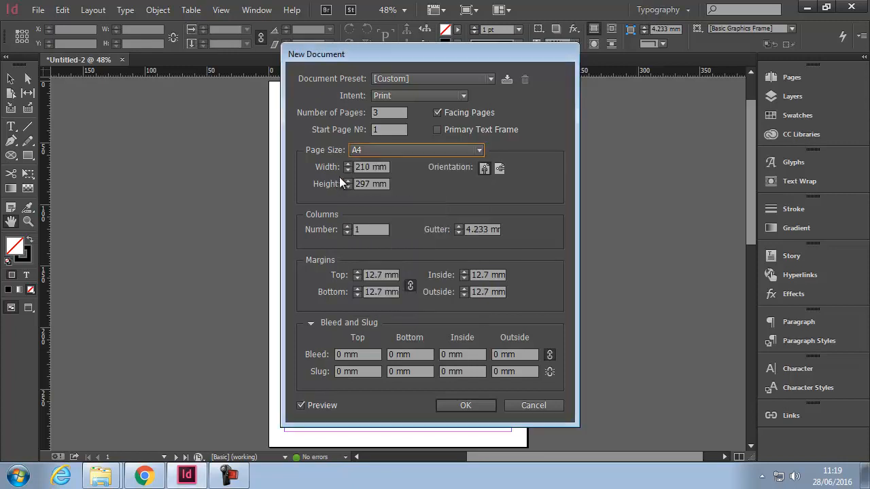
pyautogui.moveTo(393, 180)
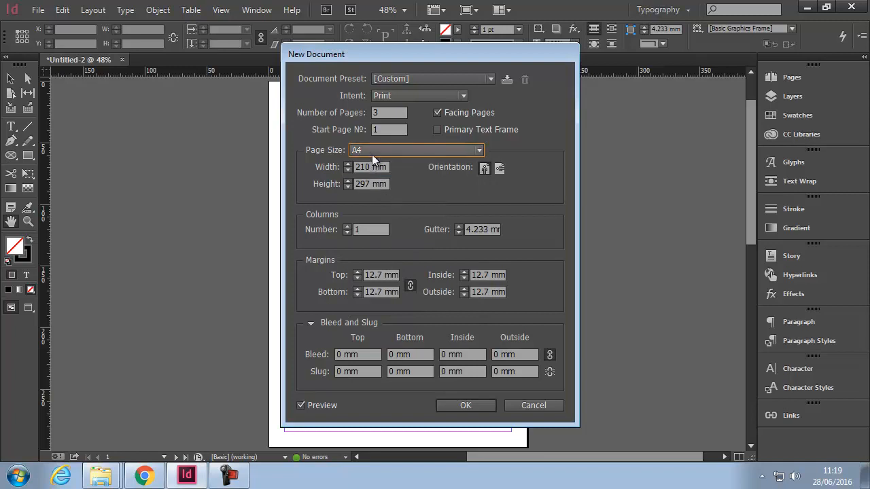
pyautogui.moveTo(419, 207)
pyautogui.write('3')
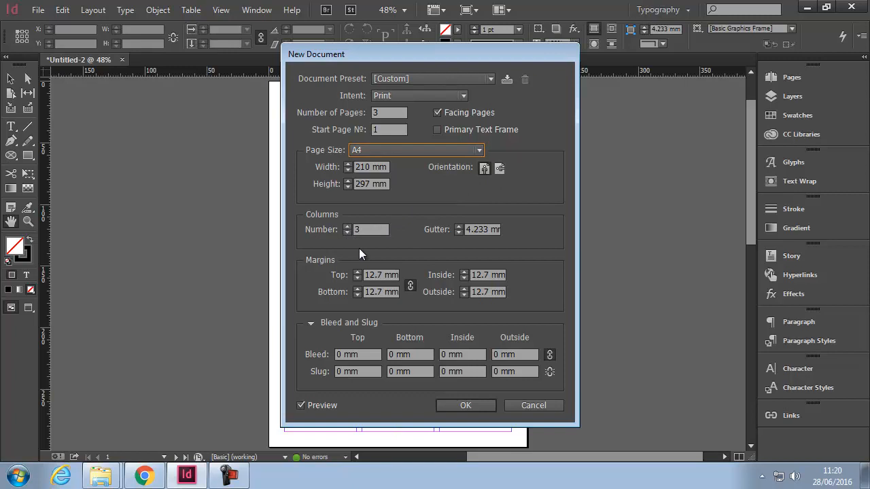
# - Set 4 columns and 10 mm linked margins on all sides
pyautogui.click(348, 226)
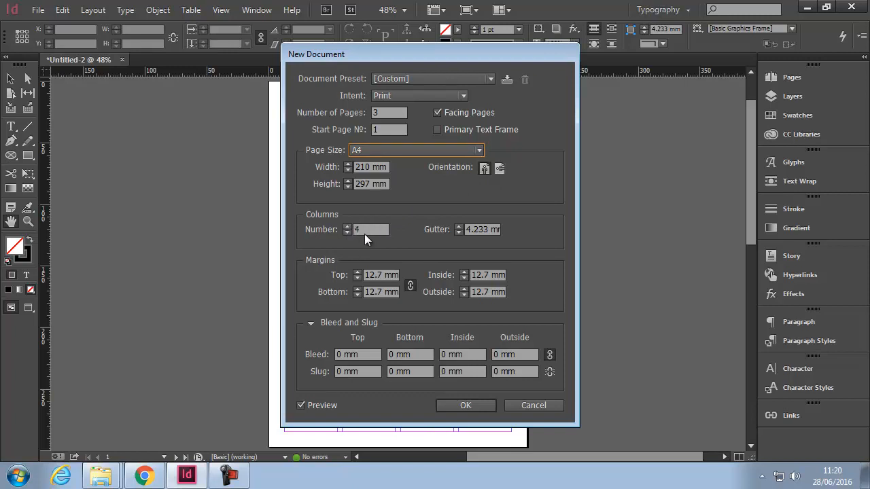
pyautogui.moveTo(378, 226)
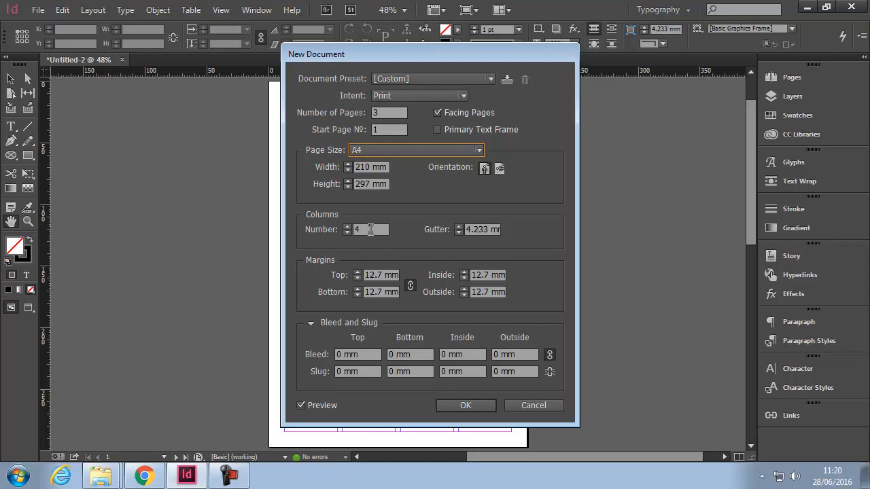
pyautogui.moveTo(395, 255)
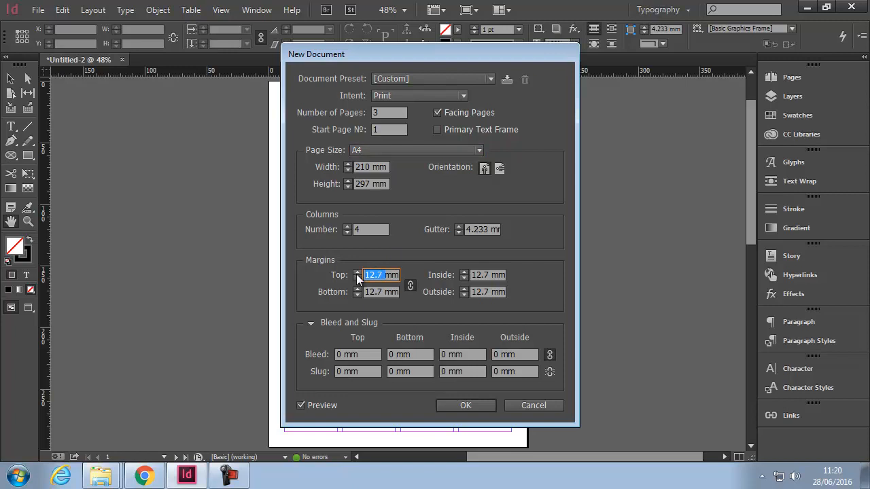
pyautogui.write('10mm')
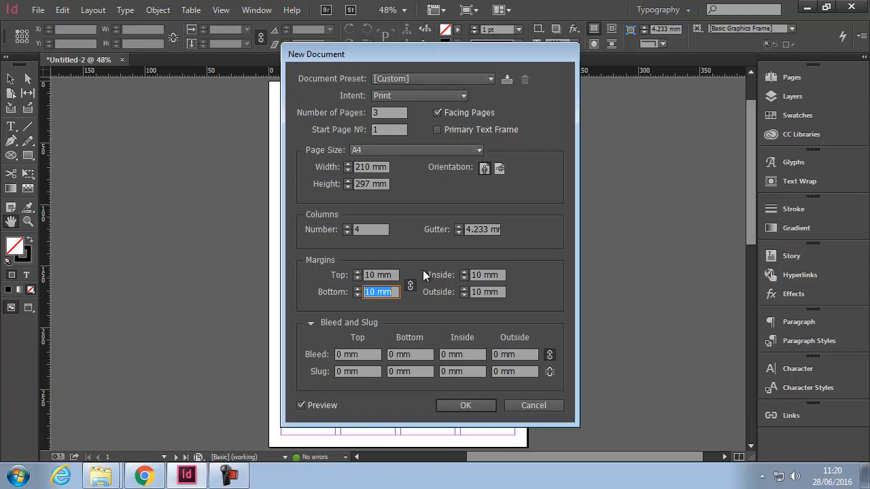
pyautogui.moveTo(459, 295)
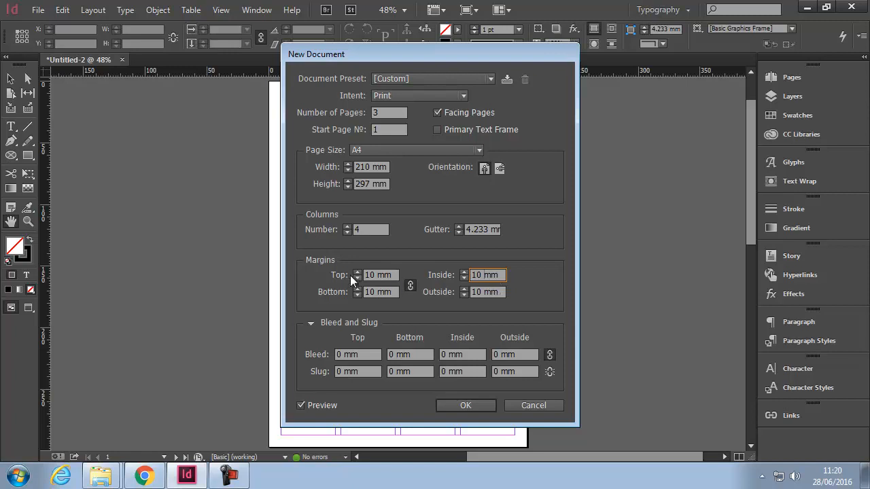
pyautogui.moveTo(342, 299)
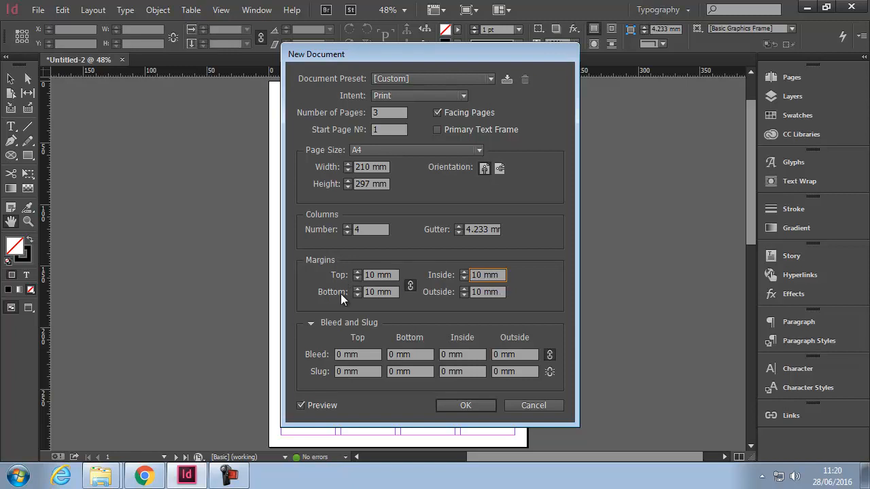
pyautogui.moveTo(440, 295)
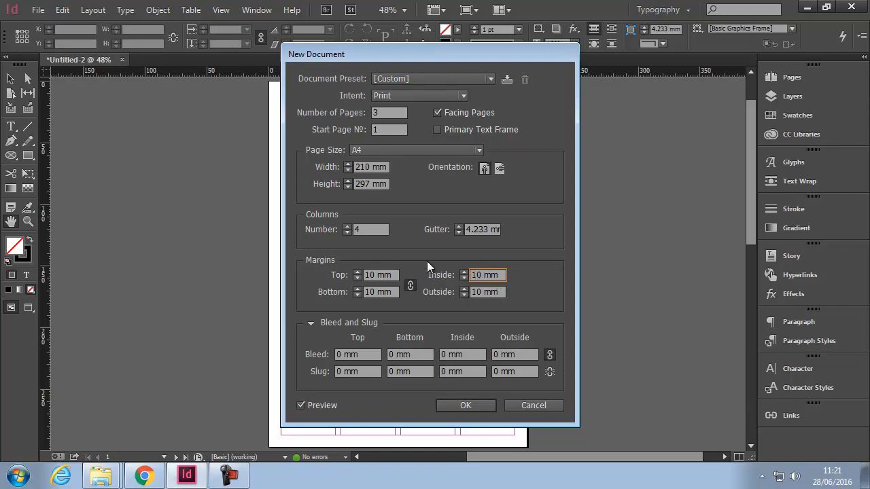
pyautogui.moveTo(400, 335)
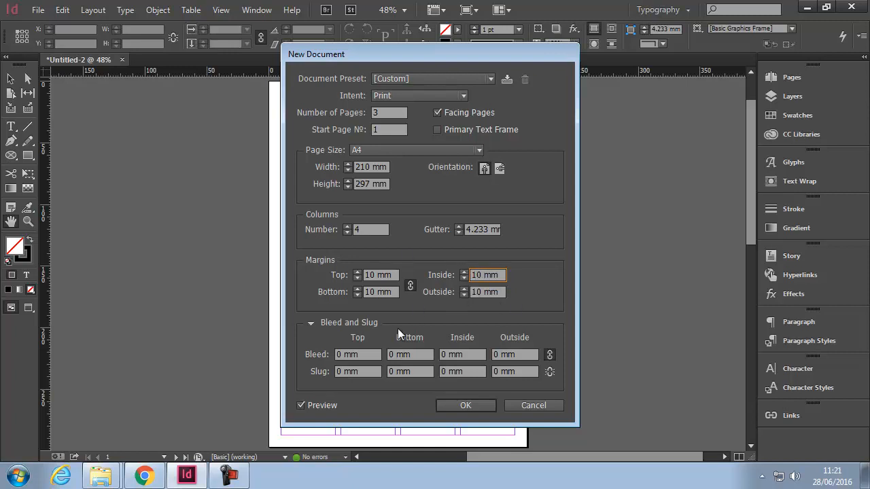
pyautogui.moveTo(310, 322)
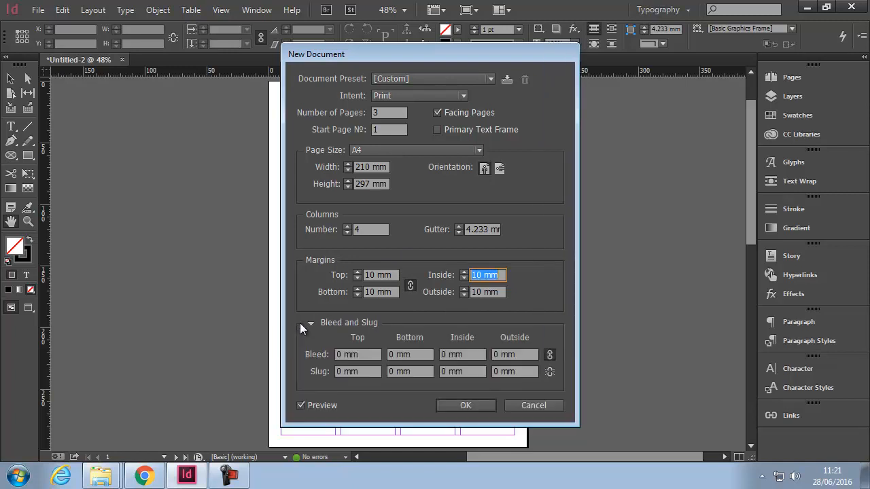
pyautogui.moveTo(370, 331)
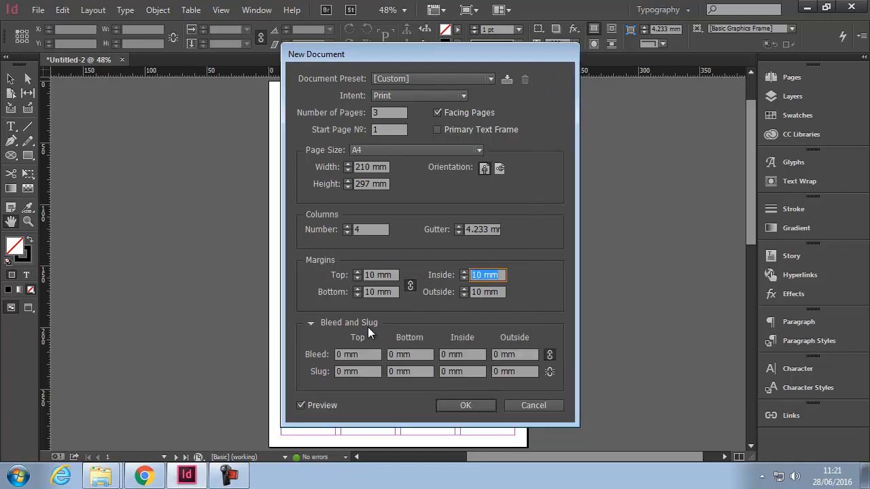
# - Set a 3 mm bleed so all four bleed fields read 3 mm
pyautogui.click(356, 353)
pyautogui.write('3')
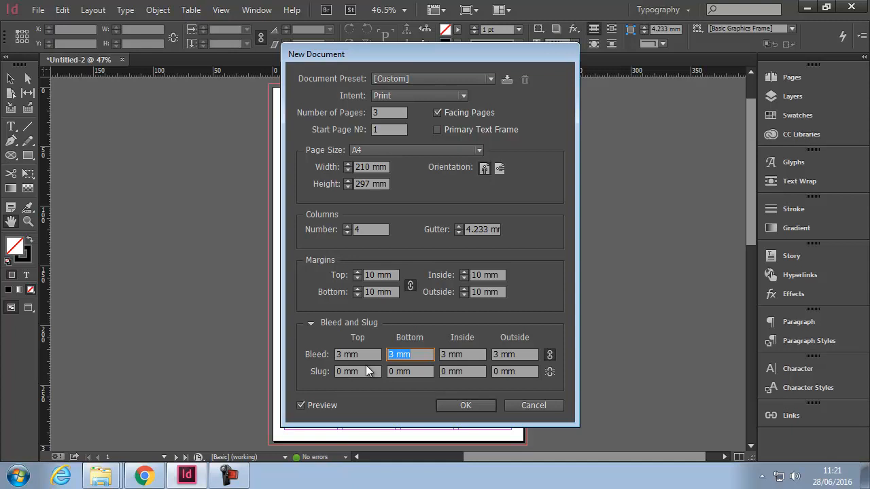
pyautogui.moveTo(419, 353)
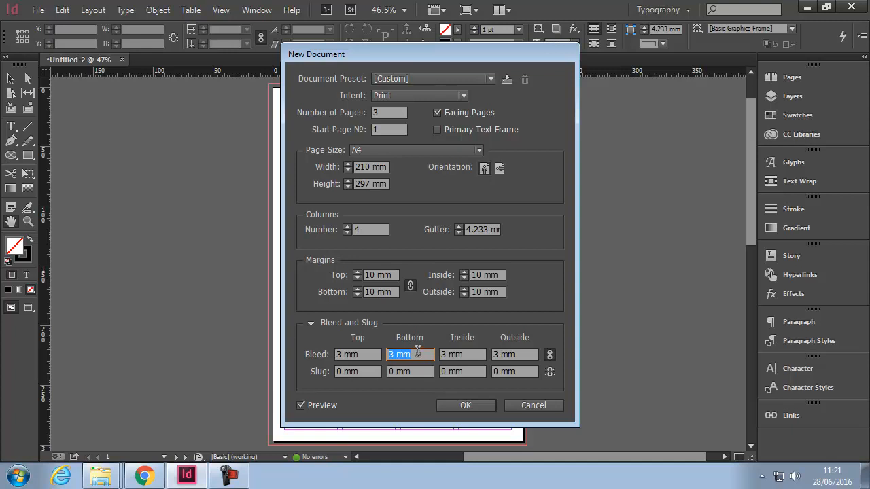
pyautogui.click(462, 353)
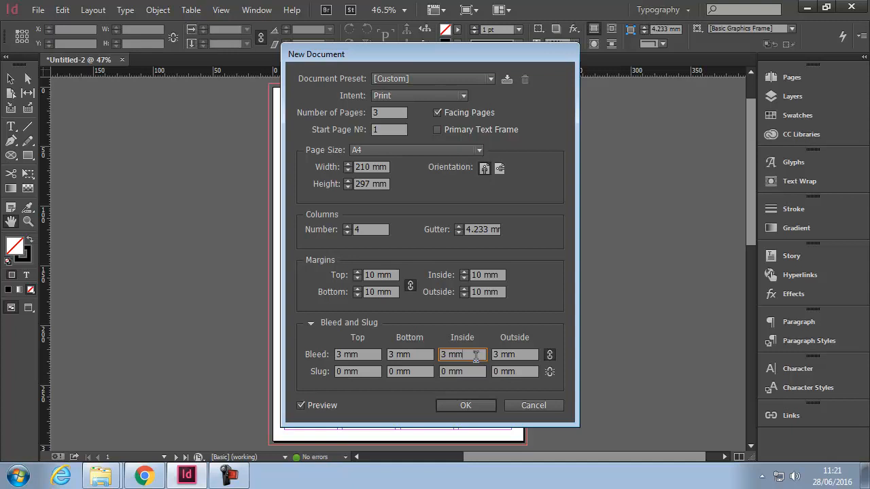
pyautogui.moveTo(476, 369)
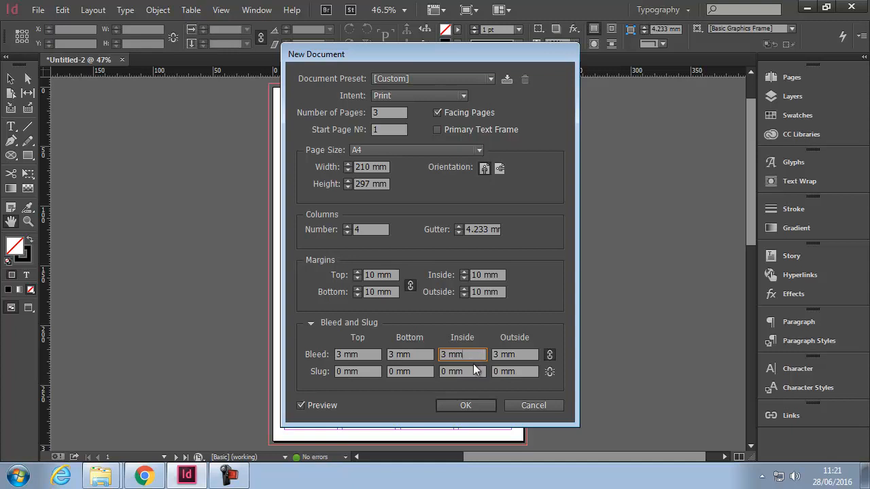
pyautogui.moveTo(359, 385)
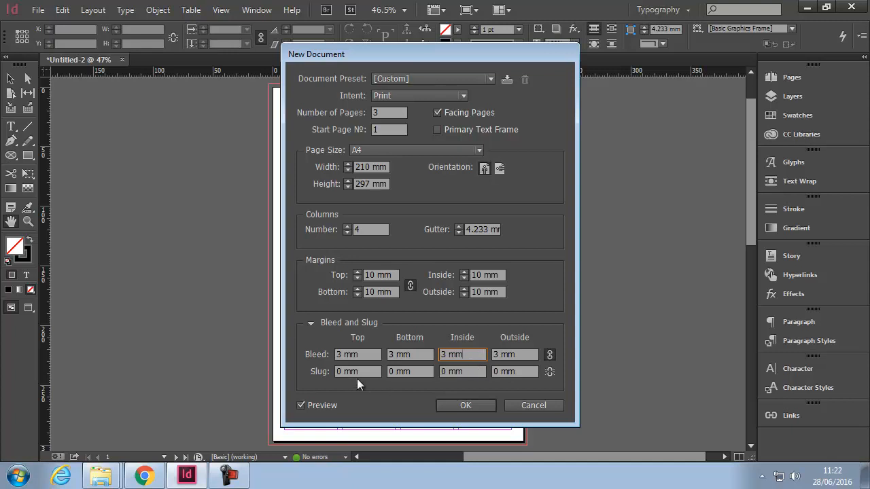
# - Set the top slug to 15 mm, leaving the other slug fields at 0 mm
pyautogui.click(356, 371)
pyautogui.write('15')
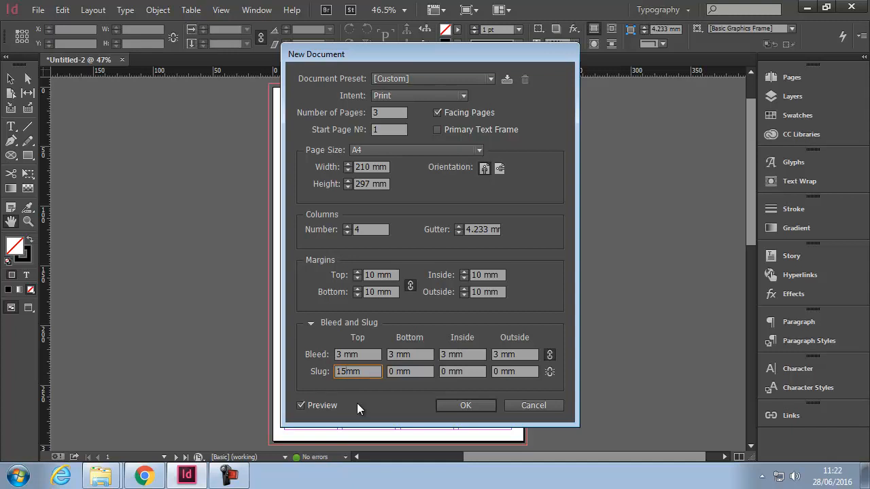
pyautogui.moveTo(340, 400)
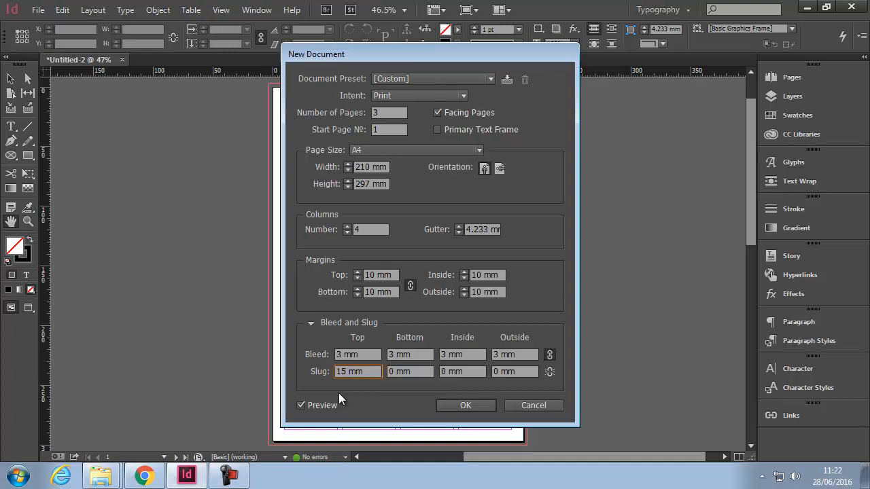
pyautogui.moveTo(389, 269)
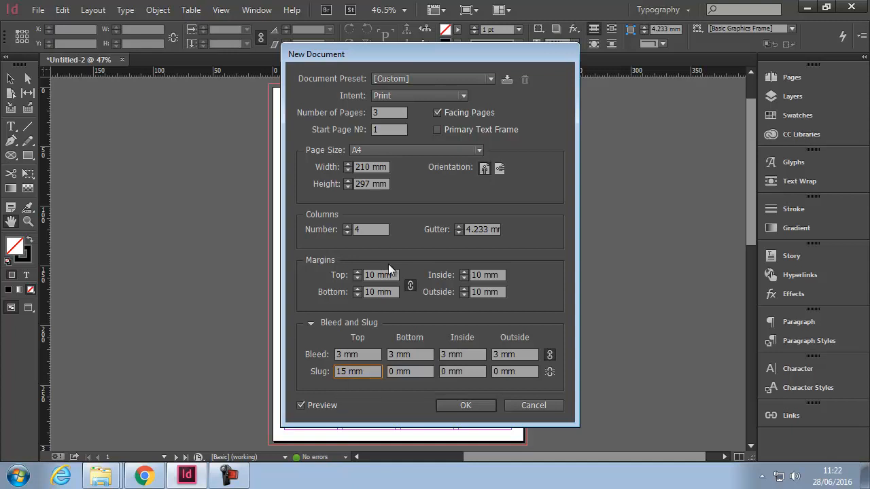
pyautogui.moveTo(351, 81)
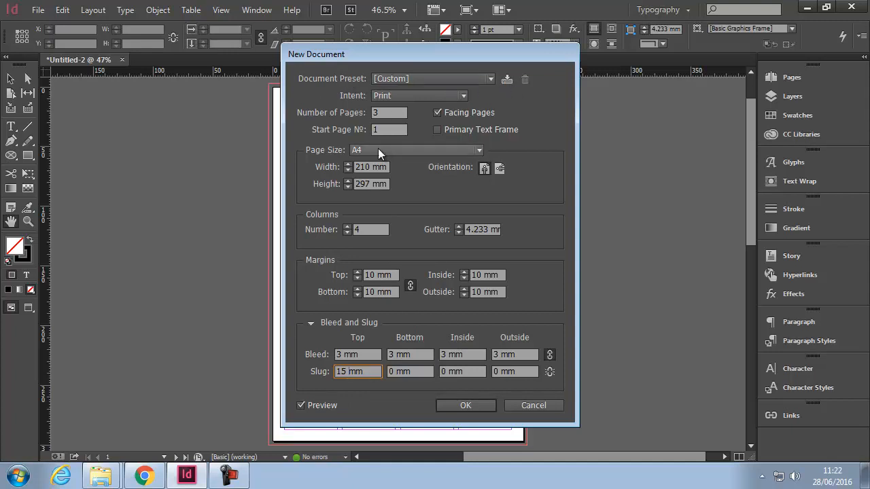
pyautogui.moveTo(386, 268)
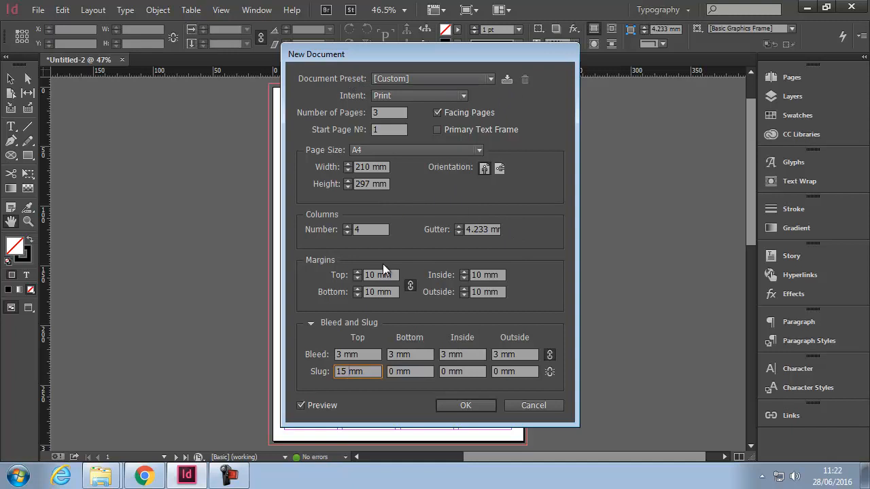
pyautogui.moveTo(516, 183)
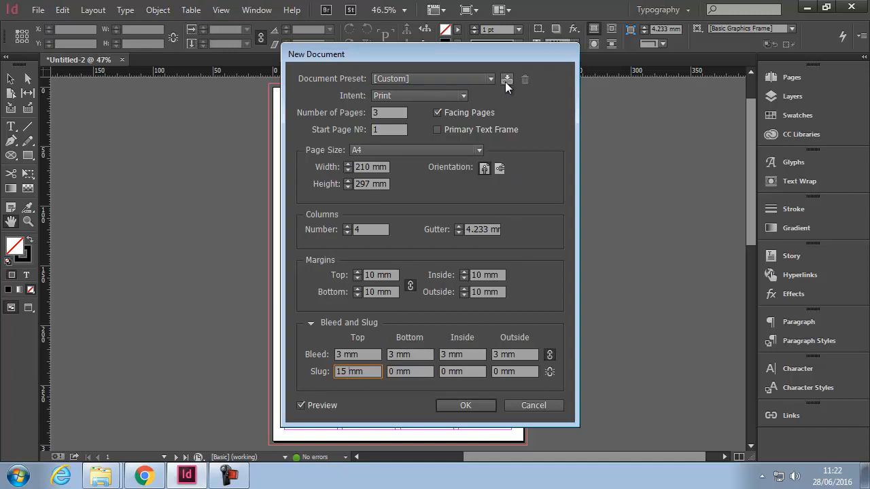
# - Save the current settings as a document preset named 'My Zine 2'
pyautogui.click(506, 79)
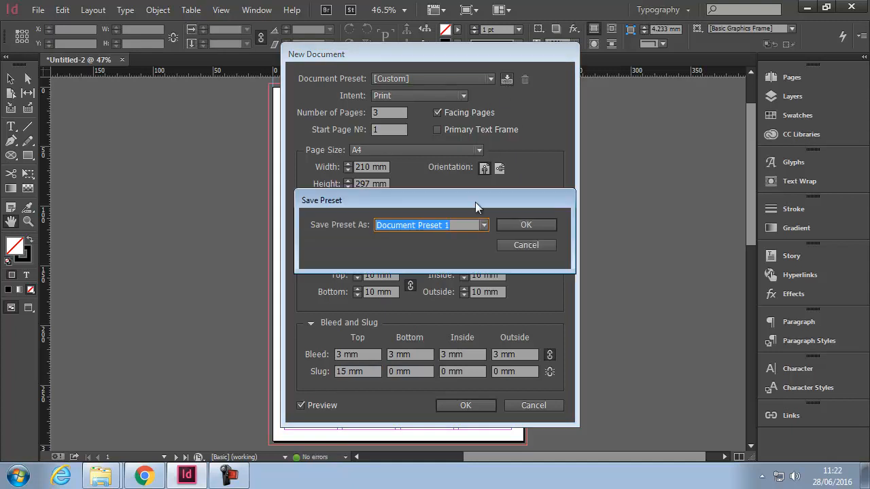
pyautogui.write('My Z')
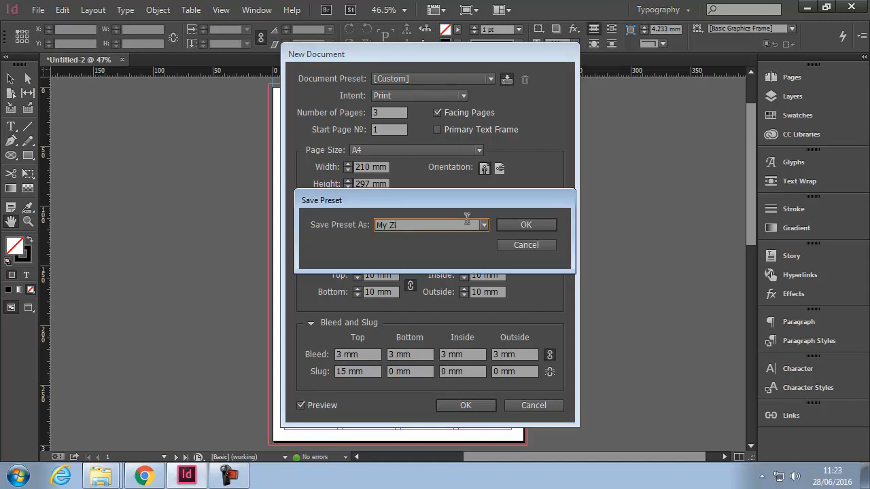
pyautogui.write('ne 2')
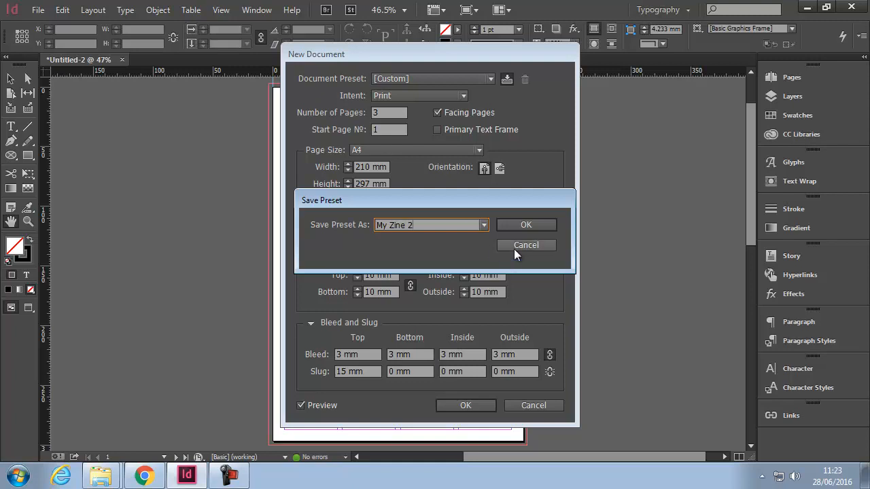
pyautogui.click(524, 225)
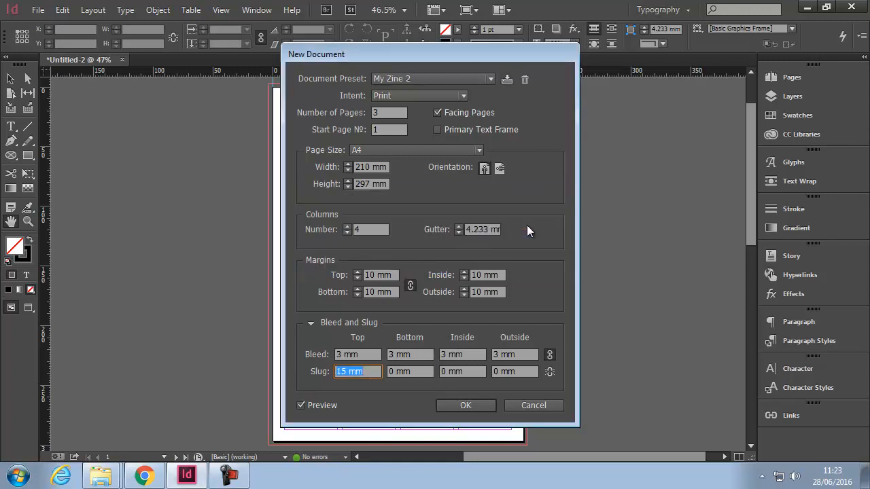
# - Confirm 'My Zine 2' is listed and keep it as the chosen Document Preset
pyautogui.click(489, 77)
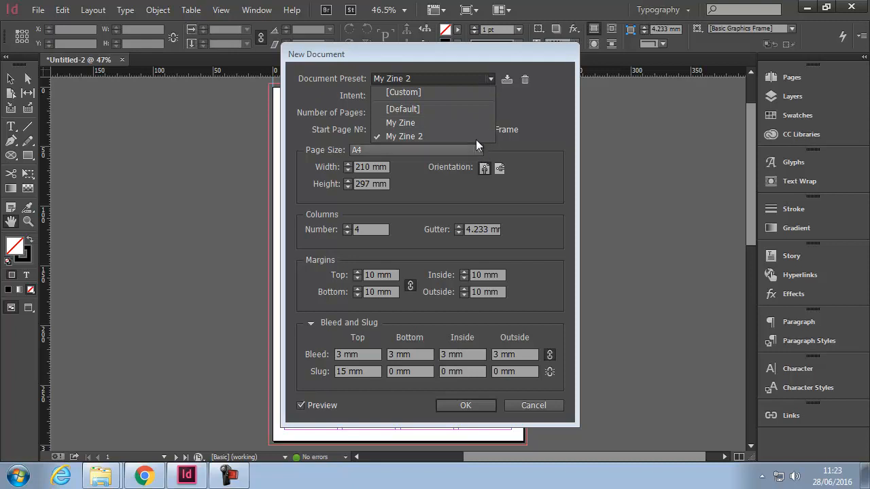
pyautogui.moveTo(476, 144)
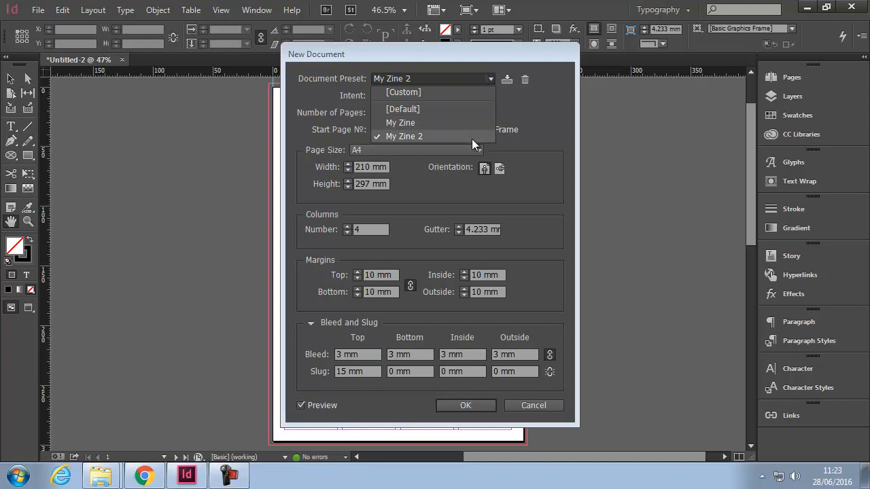
pyautogui.moveTo(399, 122)
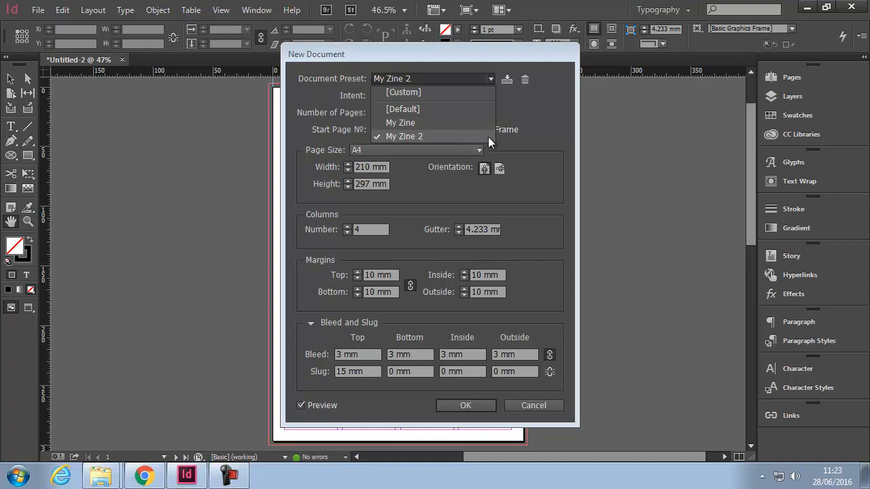
pyautogui.click(404, 136)
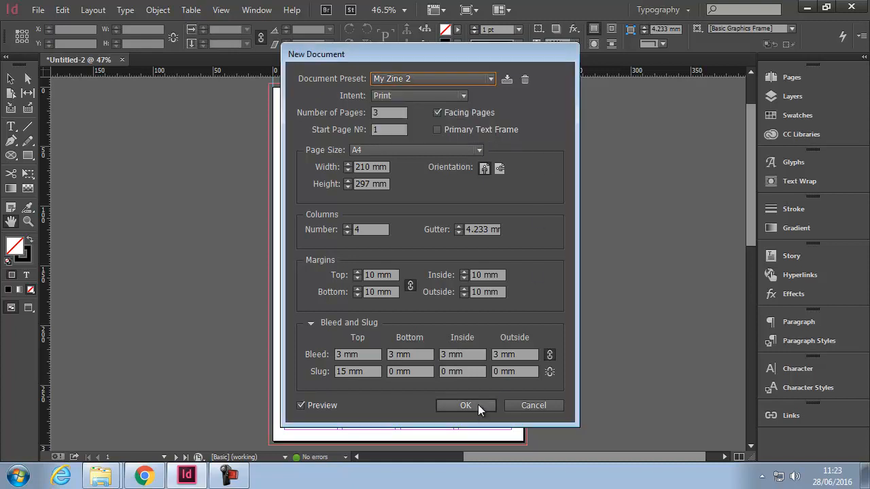
# - Create the A4 document from the My Zine 2 settings
pyautogui.click(465, 406)
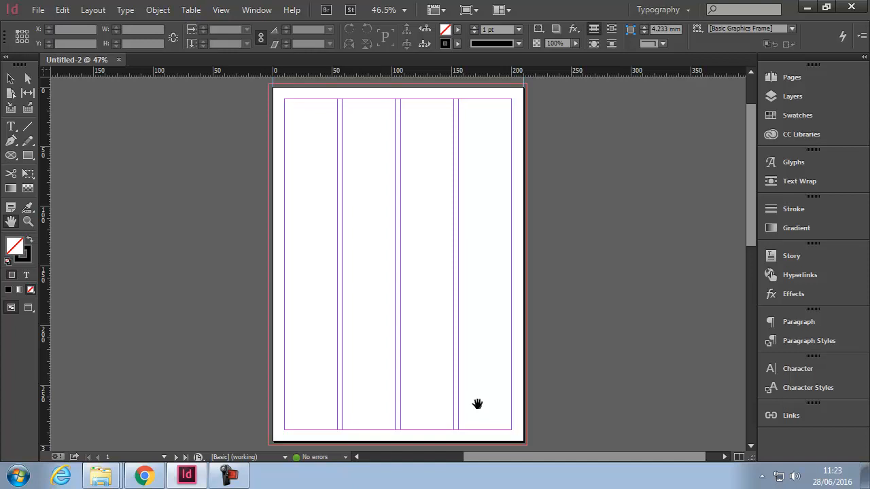
pyautogui.moveTo(366, 252)
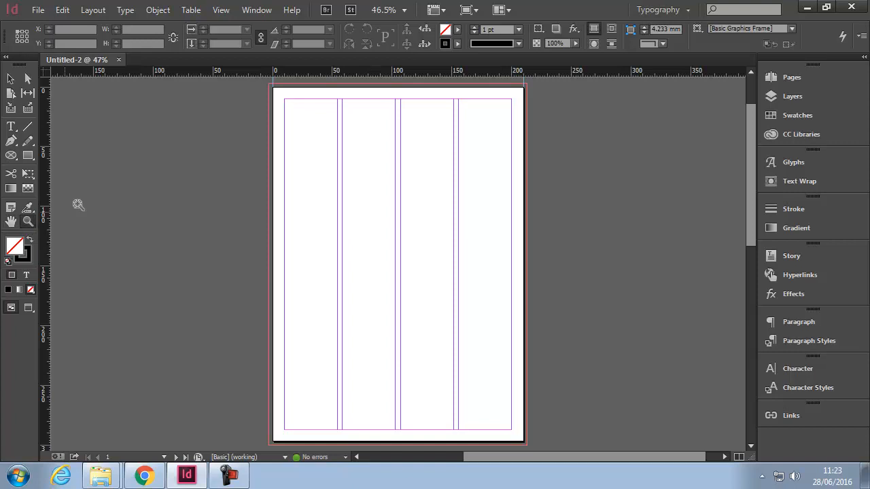
# - Zoom to 400% on the page's top-left corner to inspect bleed and slug guides
pyautogui.moveTo(284, 98); pyautogui.dragTo(343, 125)
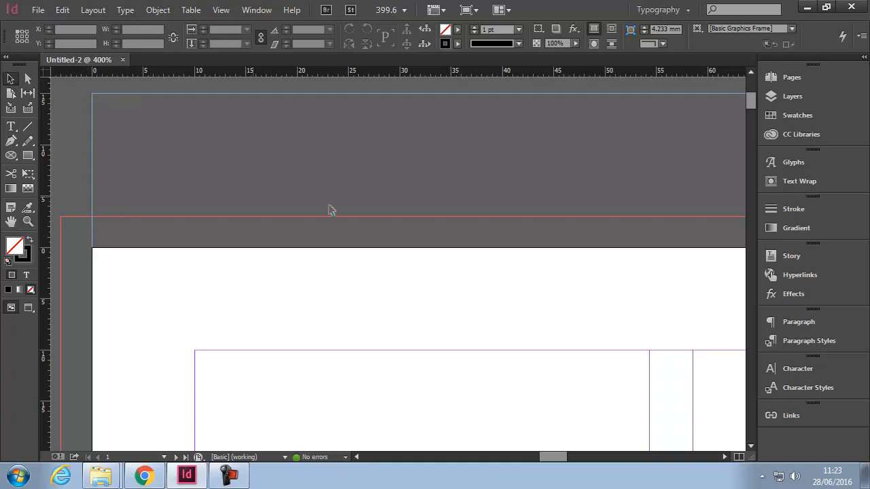
pyautogui.moveTo(285, 199)
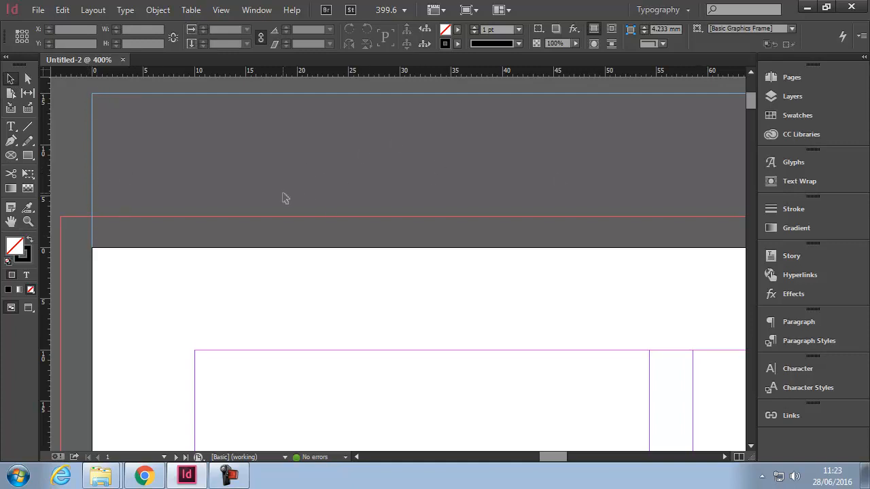
pyautogui.moveTo(73, 223)
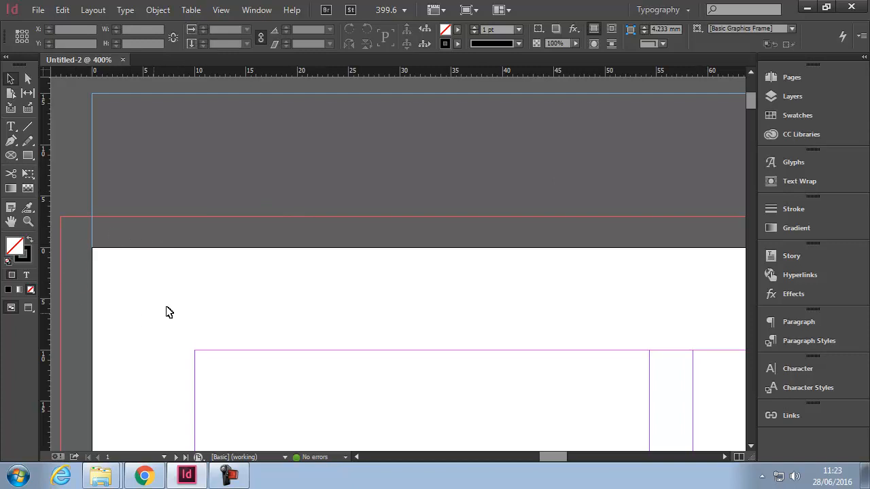
pyautogui.moveTo(97, 290)
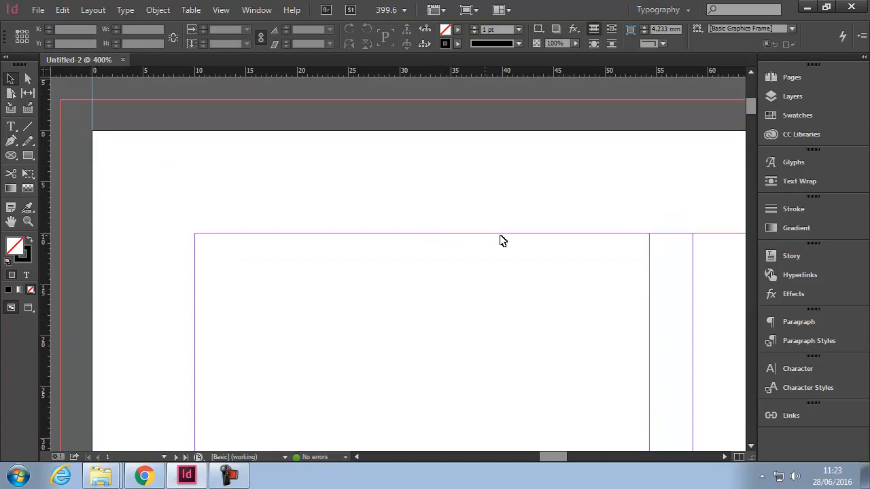
pyautogui.moveTo(700, 265)
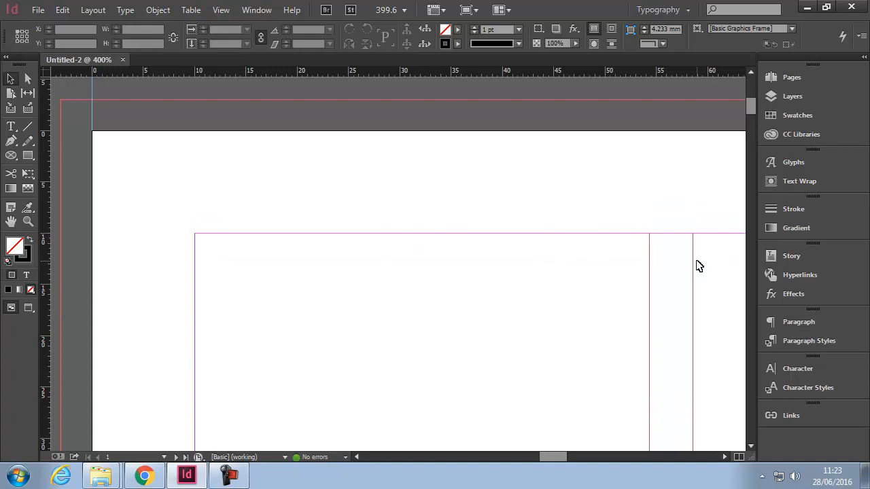
pyautogui.moveTo(612, 284)
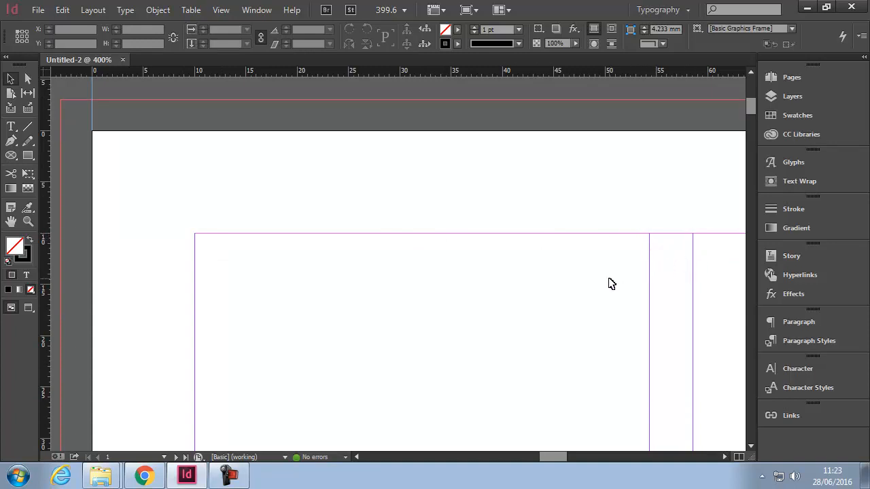